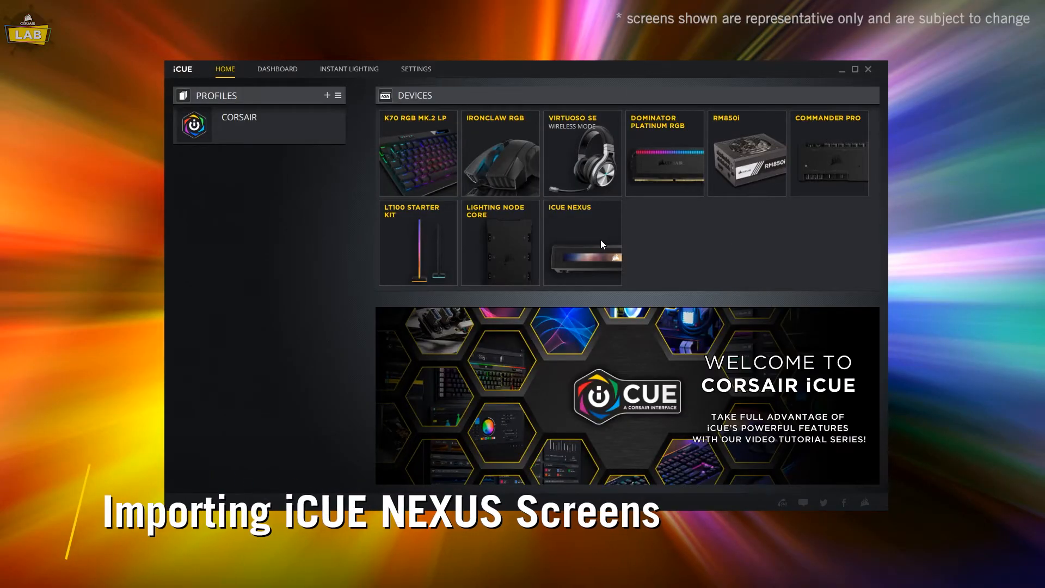
Import nexus_tutorial.cuescreens from the Desktop into the iCUE NEXUS screen editor
click(581, 241)
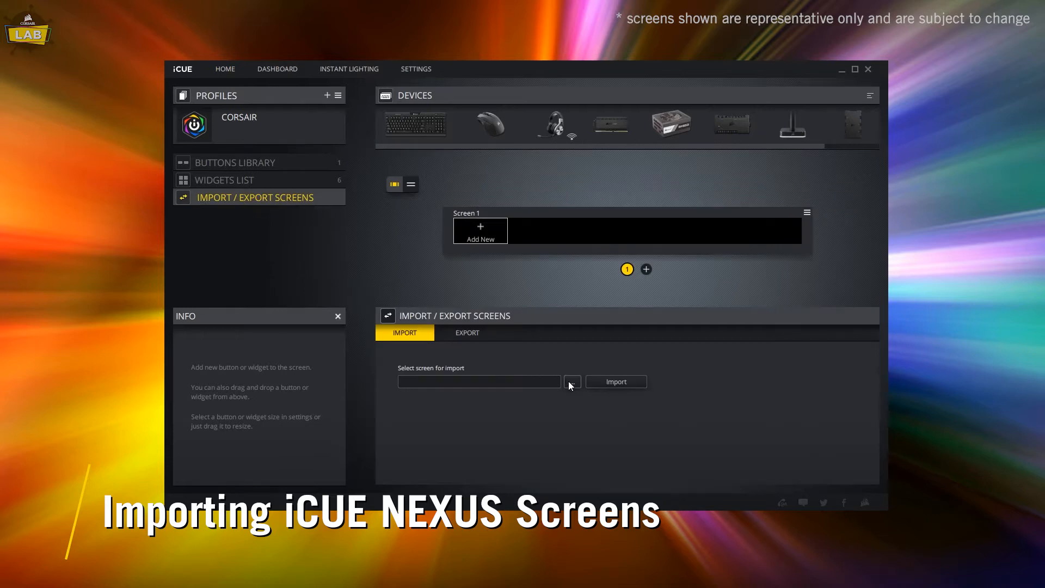
click(571, 381)
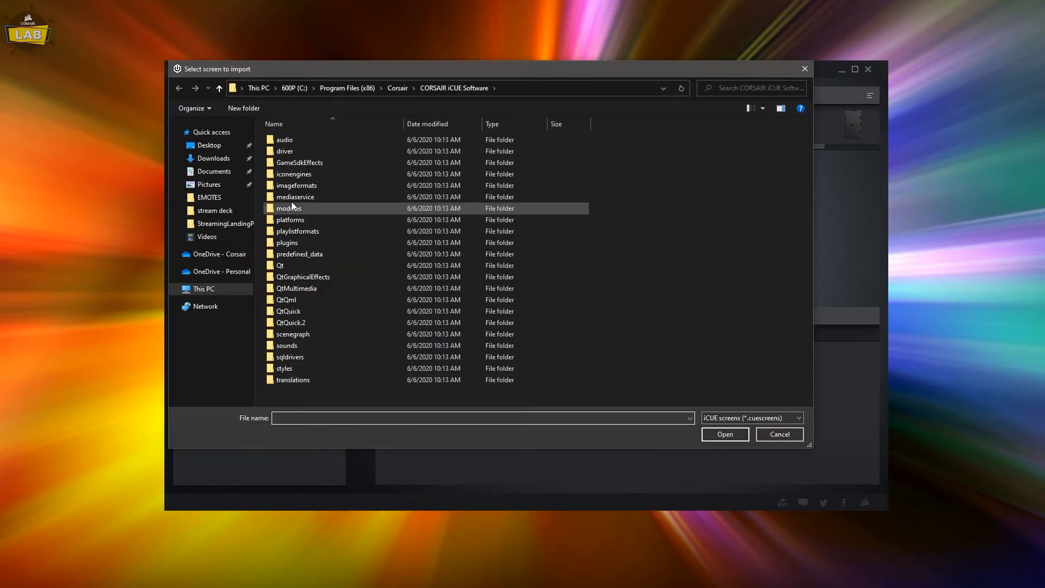
click(208, 145)
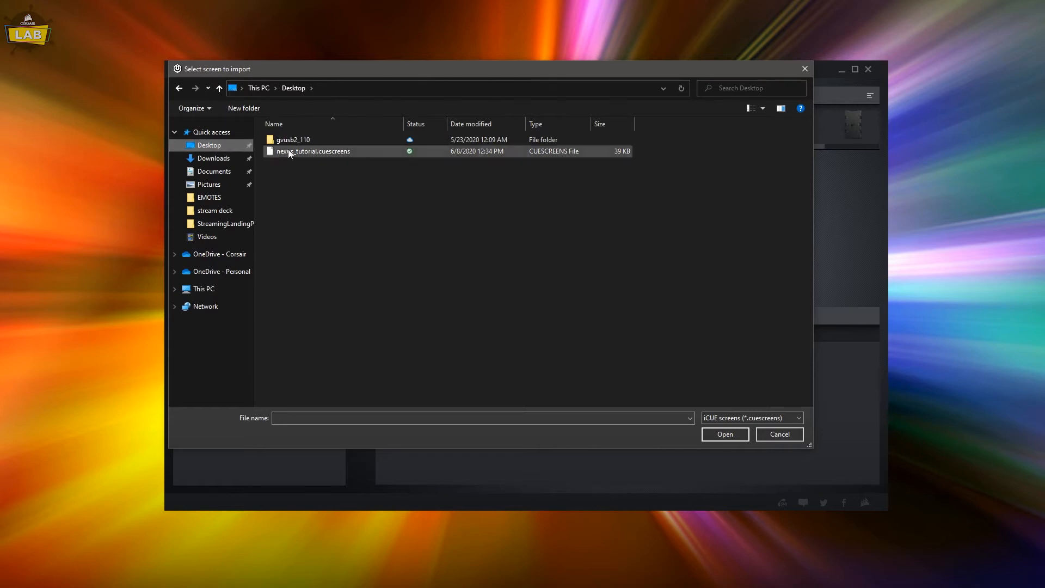
click(725, 433)
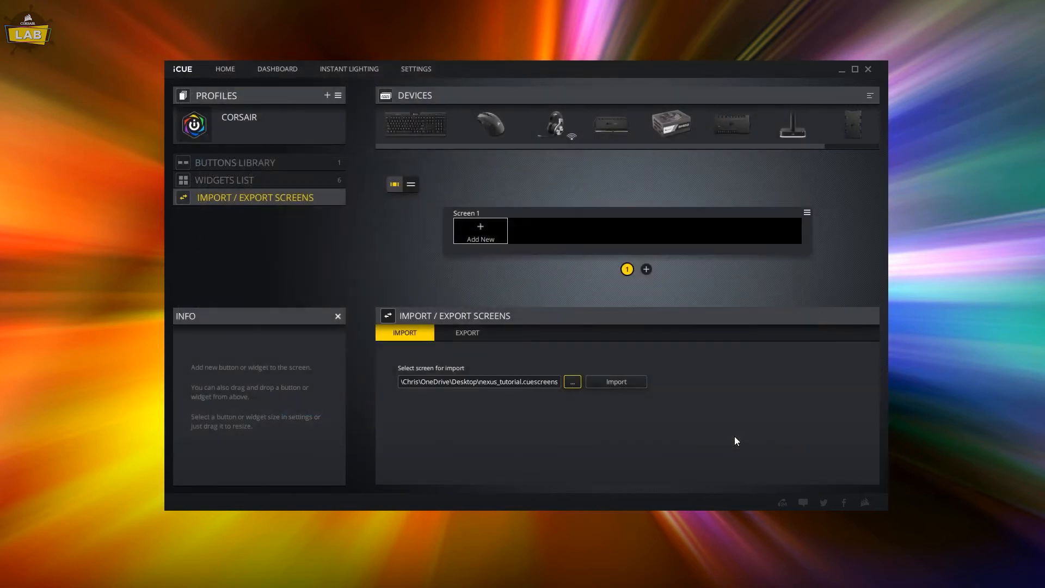
click(615, 381)
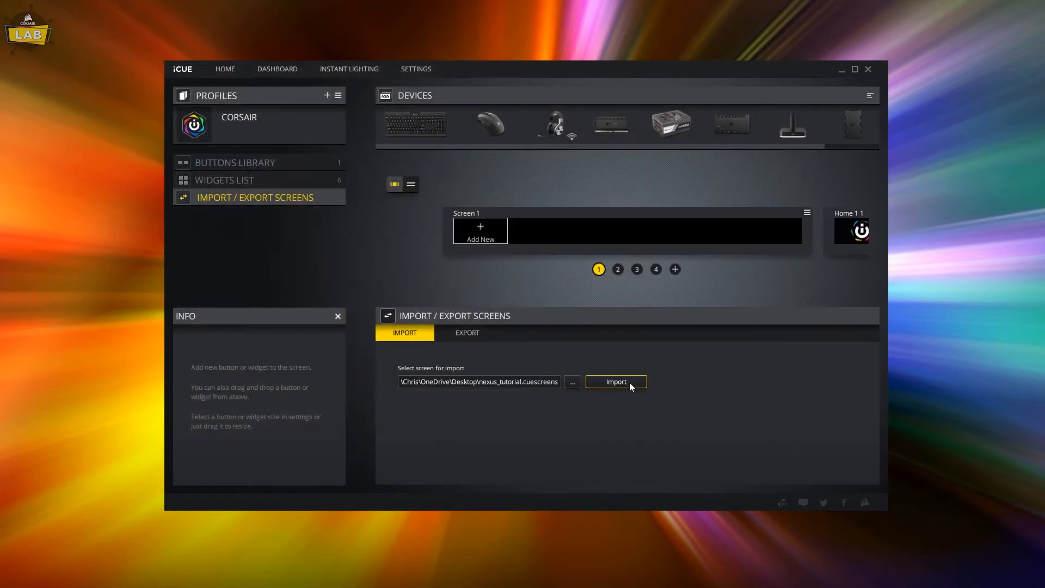
mouse_move(460, 228)
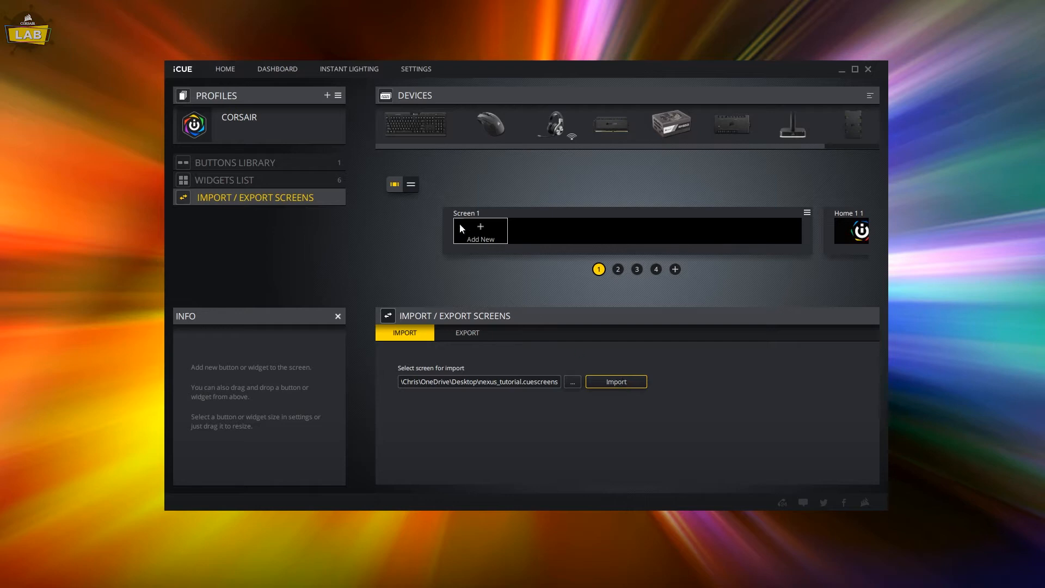
Delete the empty Screen 1 in list view, then return to carousel view
click(410, 184)
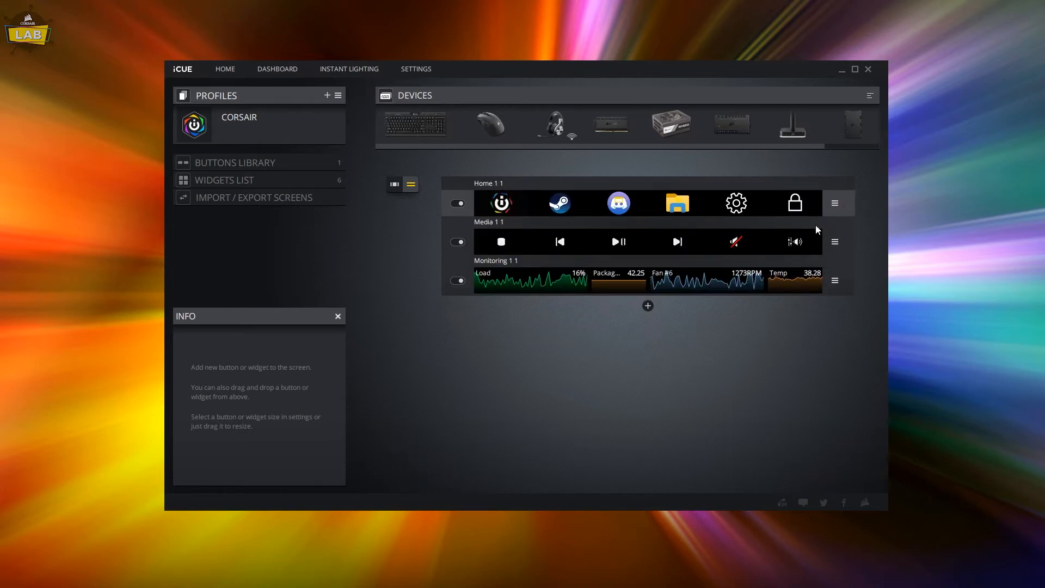
click(393, 184)
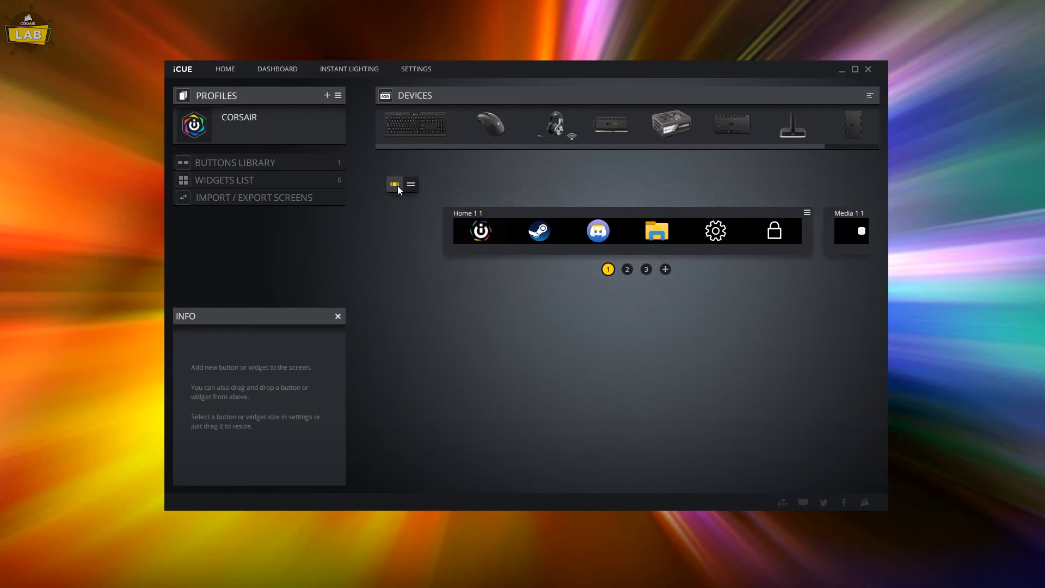
Open Element Settings for the Discord launcher button on the Home 1 1 screen
click(597, 231)
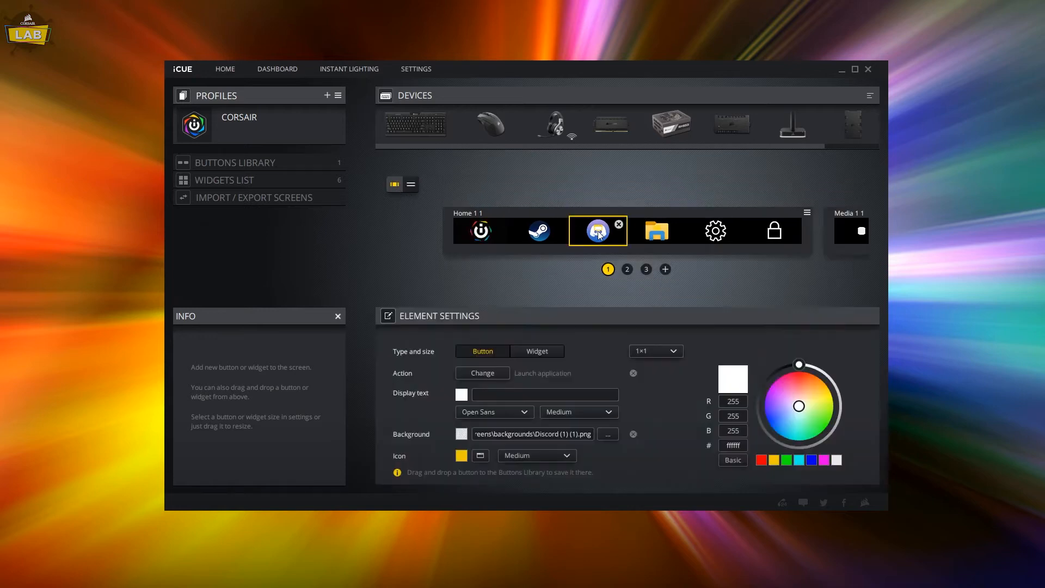
click(480, 455)
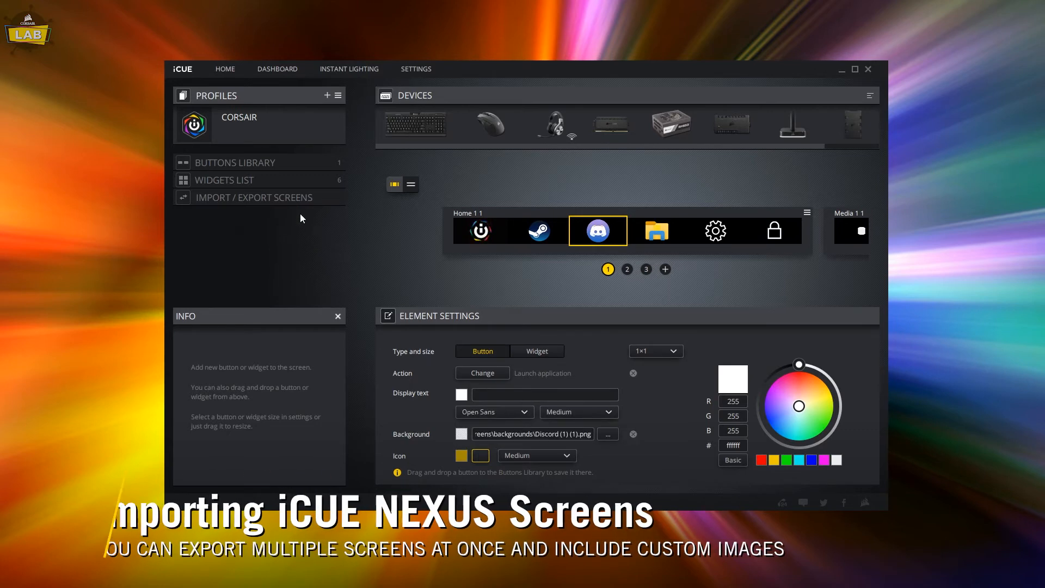
Add Home 1 1, Media 1 1 and Monitoring 1 1 to the export selection
click(254, 197)
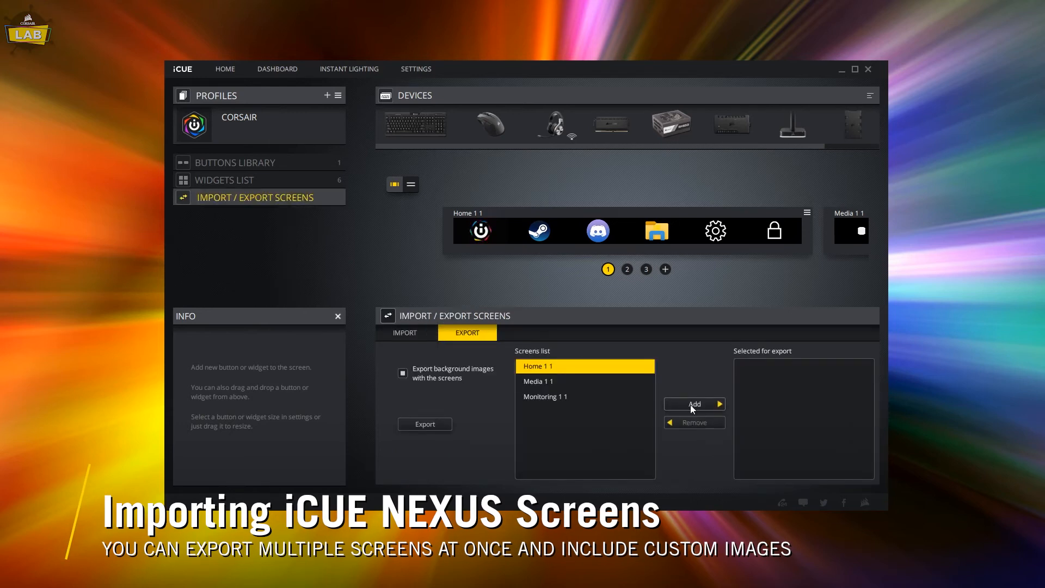
click(694, 404)
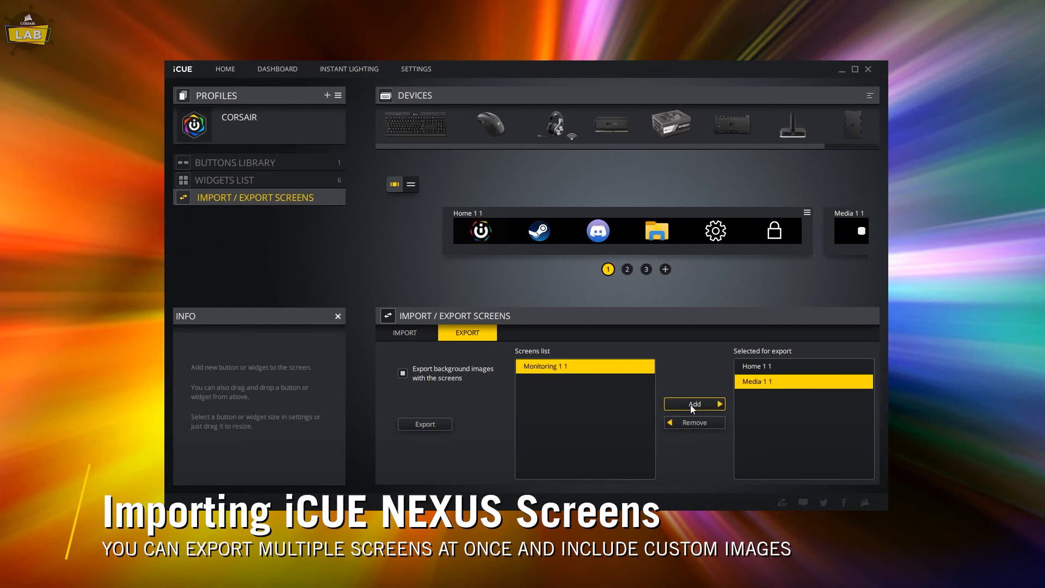
click(693, 404)
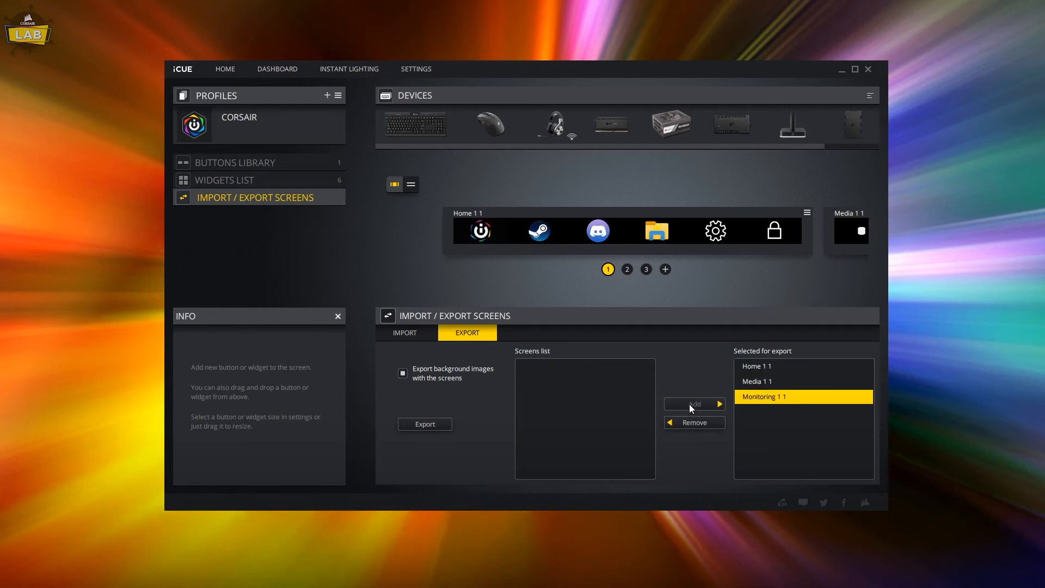
click(403, 373)
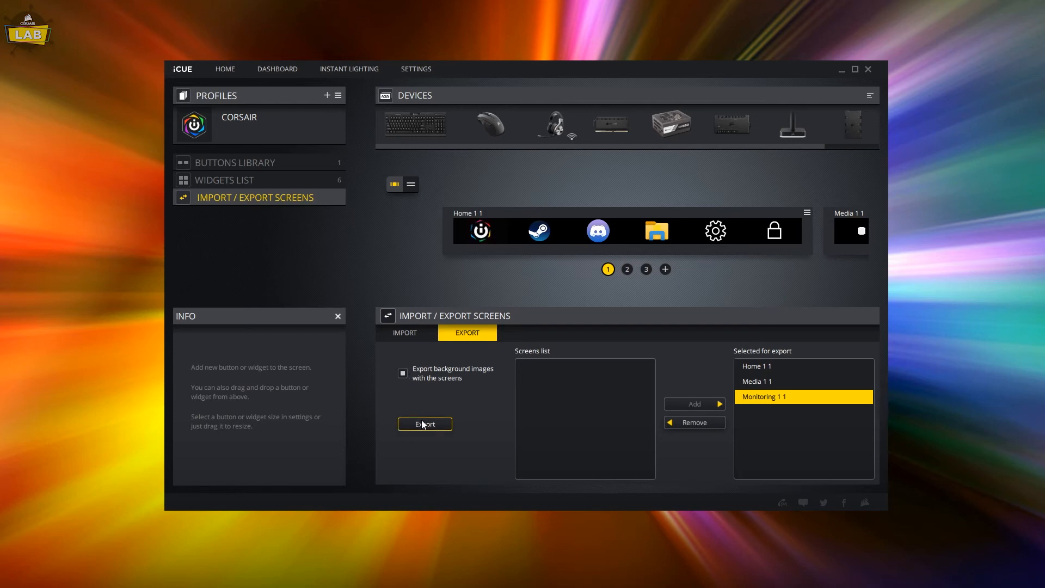
Export the selected screens as nexus_tutorial.cuescreens on the Desktop
click(424, 424)
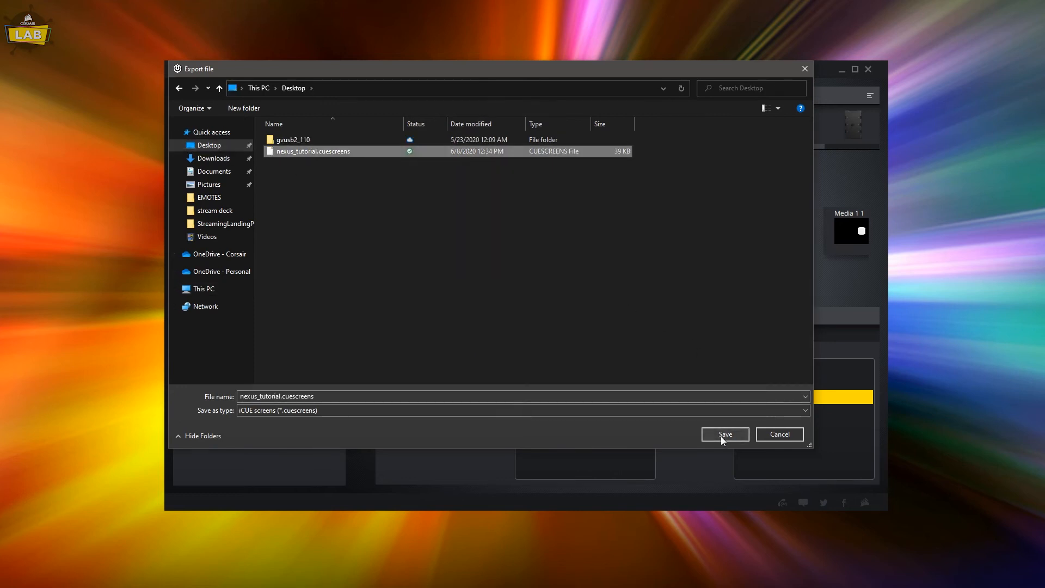
click(724, 434)
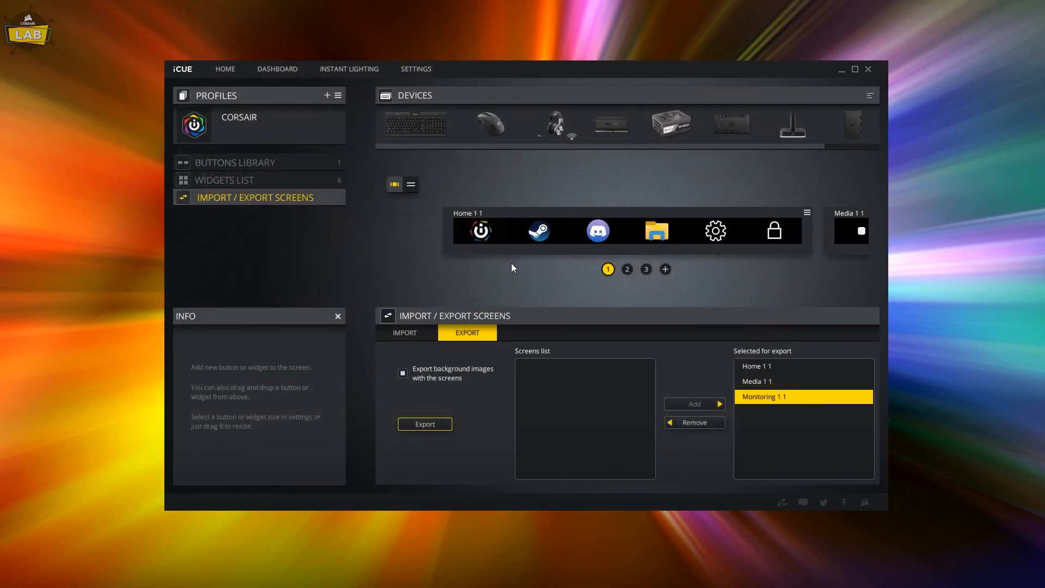